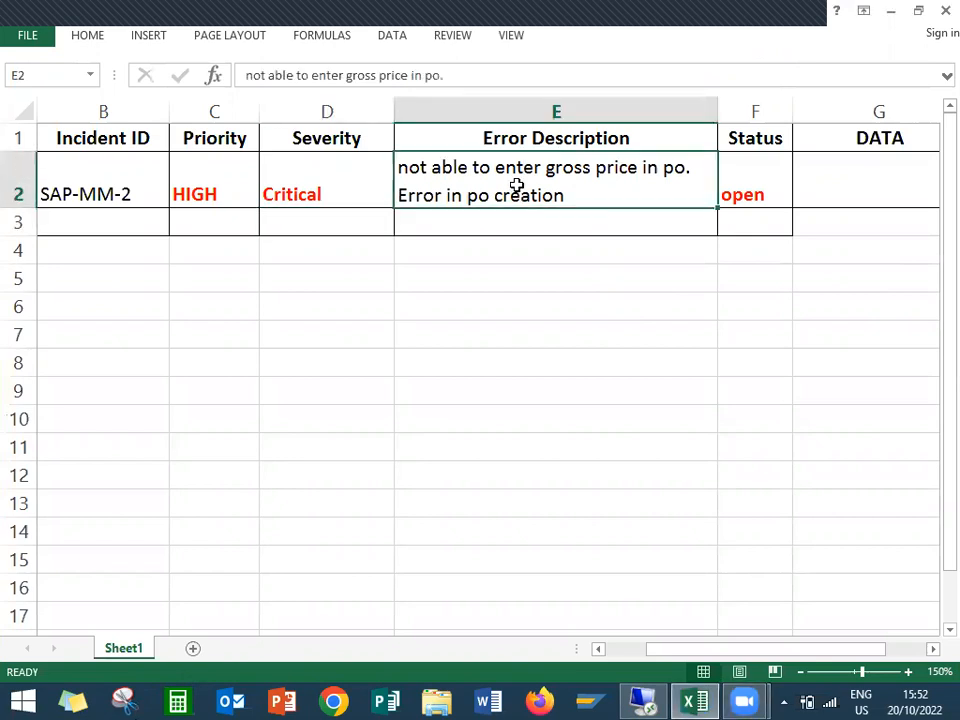
Check SAP-MM-2's error description, status and severity in Excel, then switch to SAP
click(755, 194)
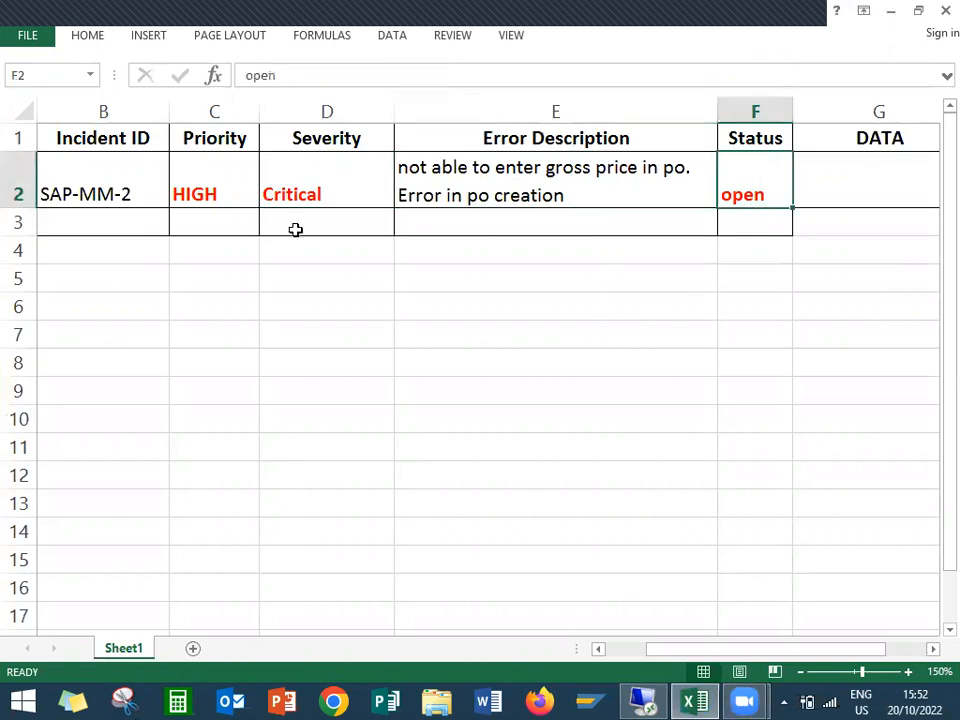
click(326, 194)
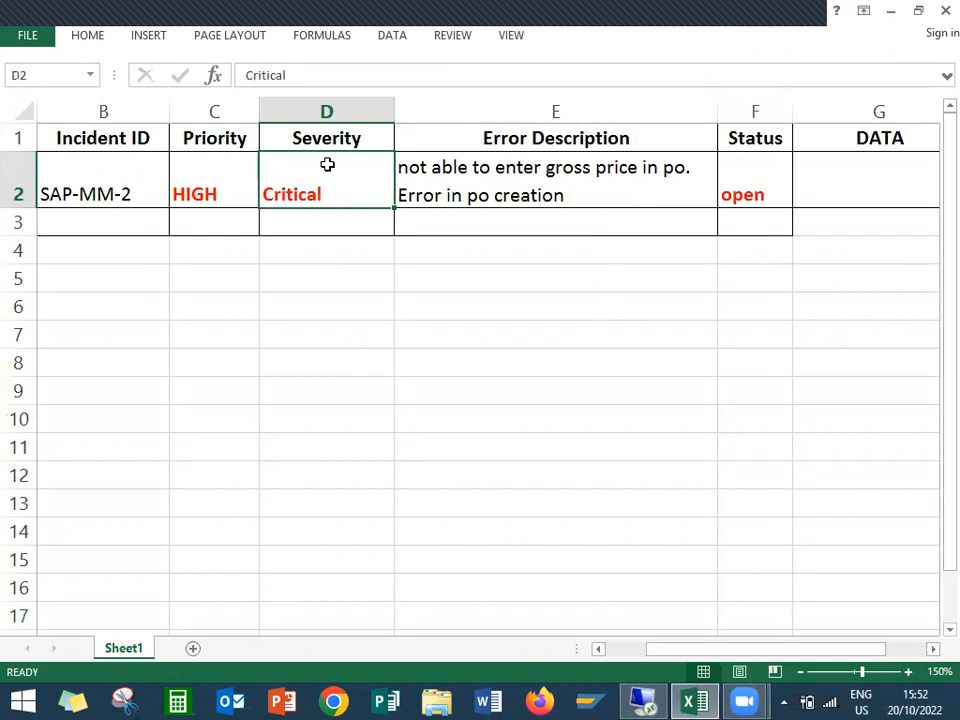
click(214, 194)
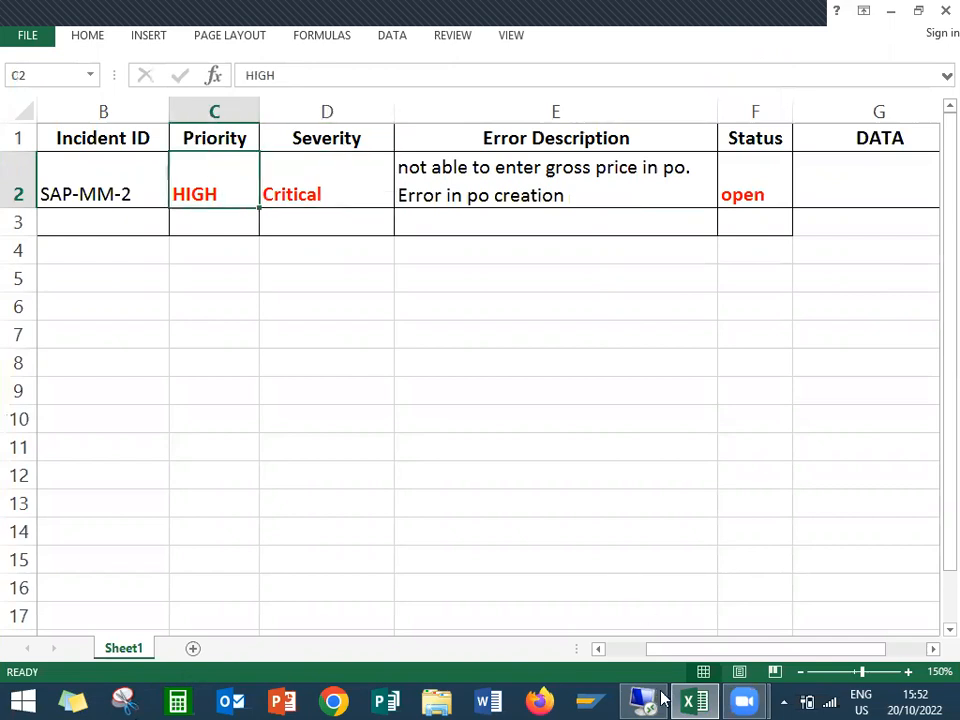
click(643, 700)
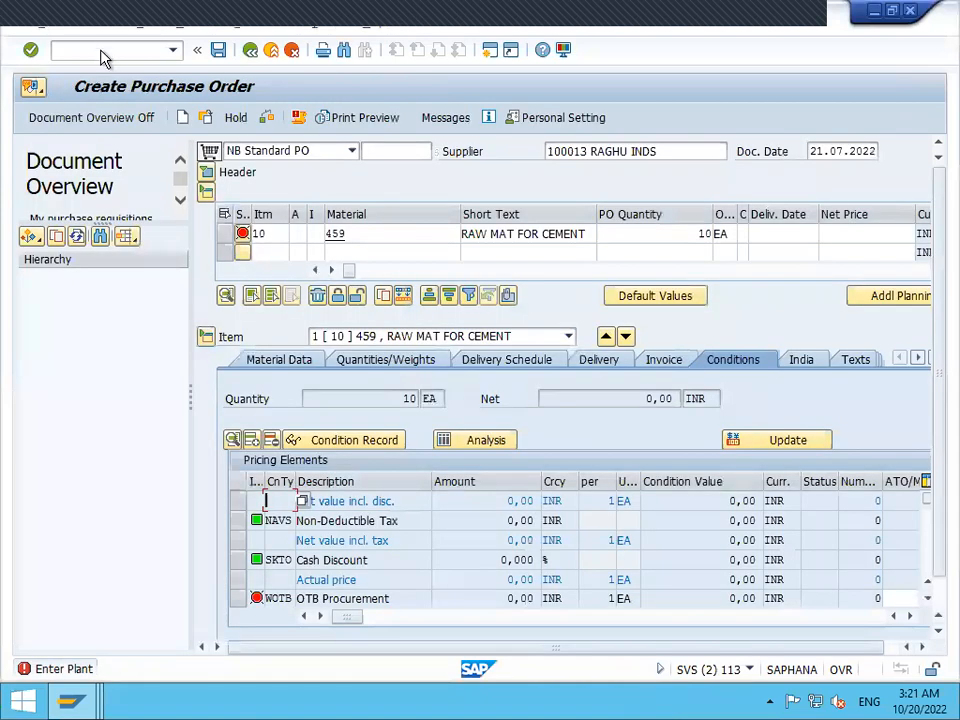
Start a new purchase order with transaction /n ME21N
text(/n)
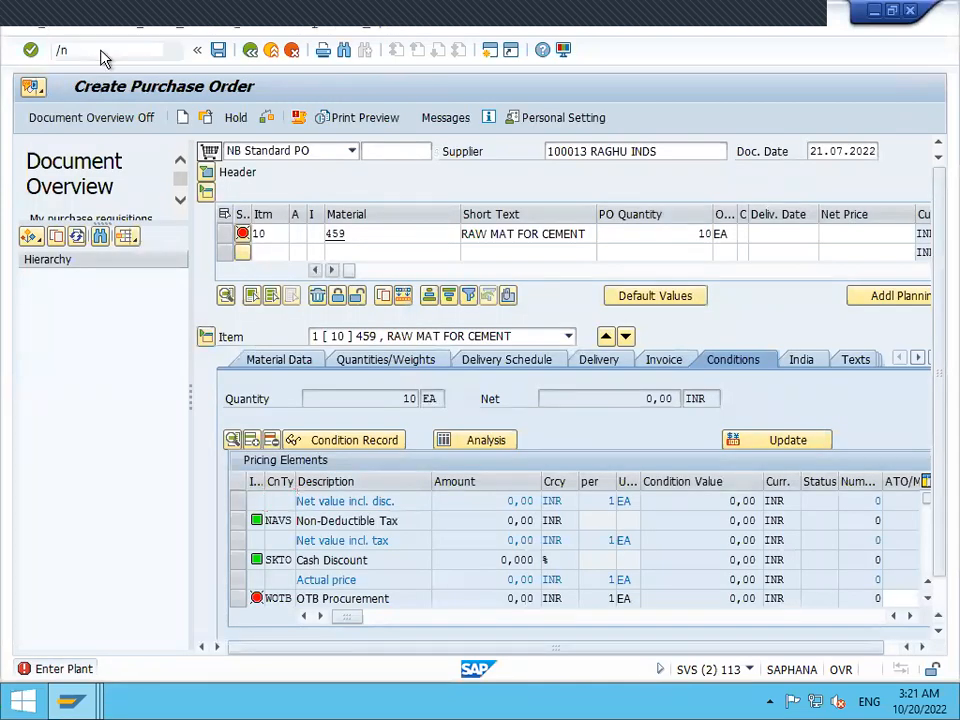
text(me21n)
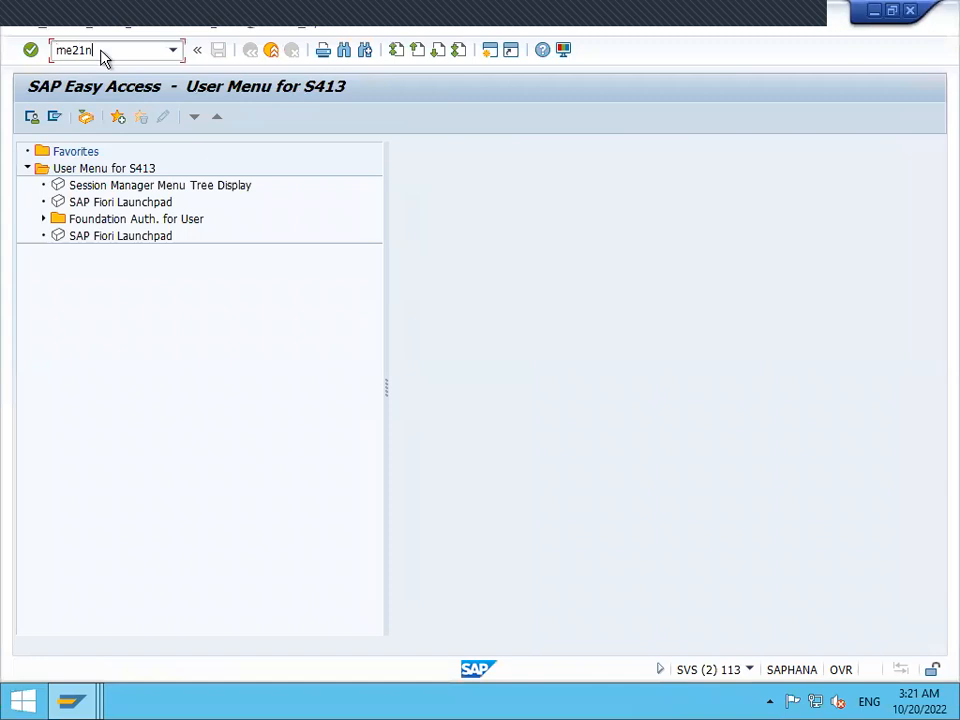
key(Enter)
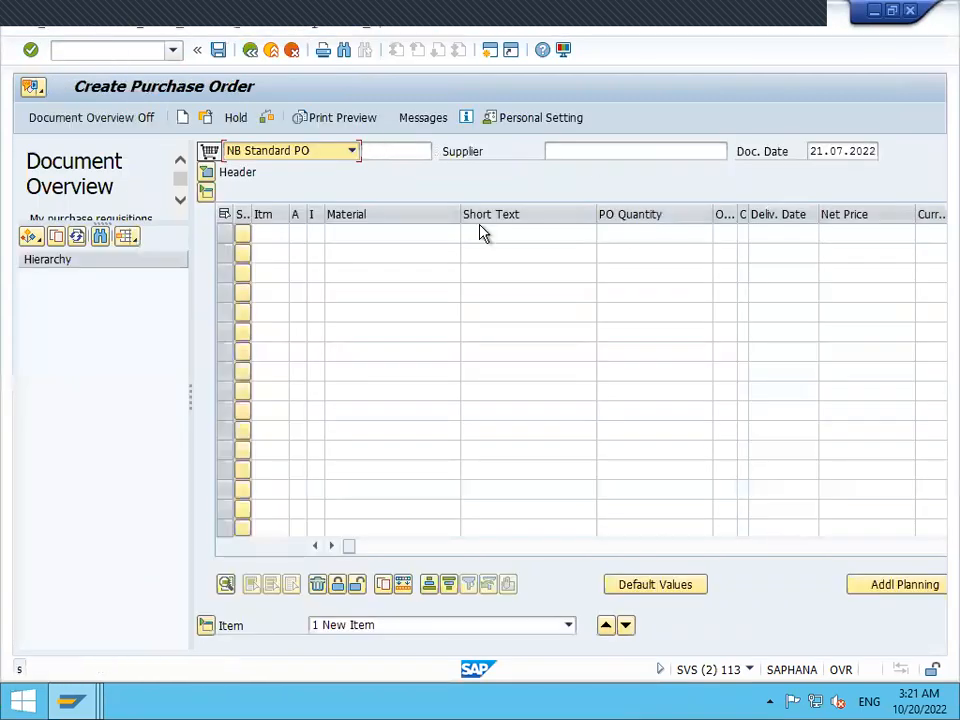
Enter supplier 100013, purchasing group 001 and material 459 as item 10
text(100013 RAGHU INDS)
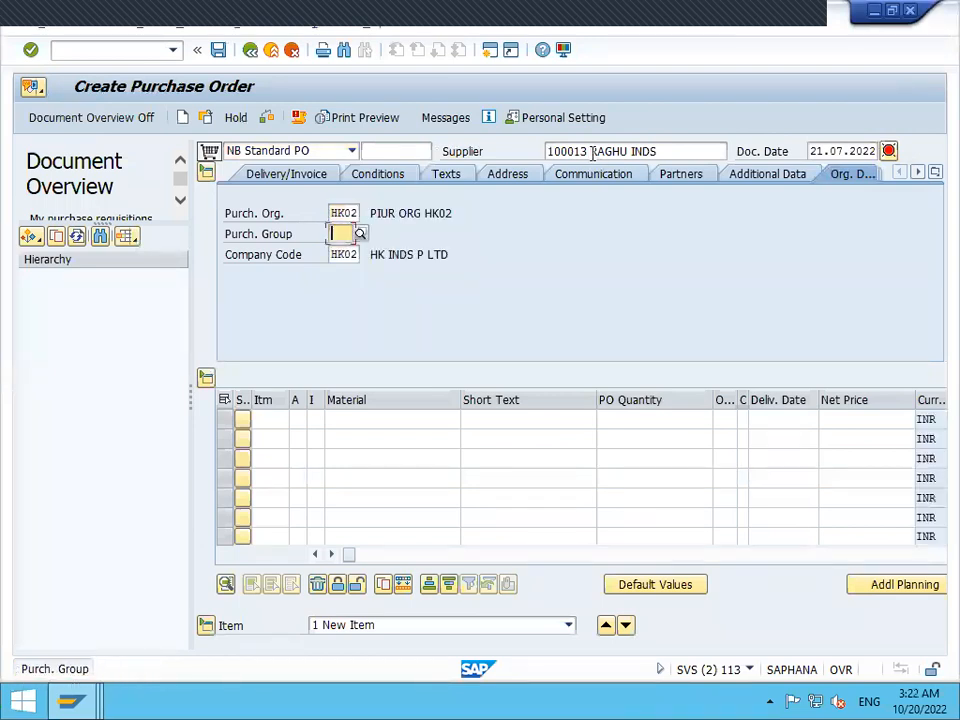
text(001)
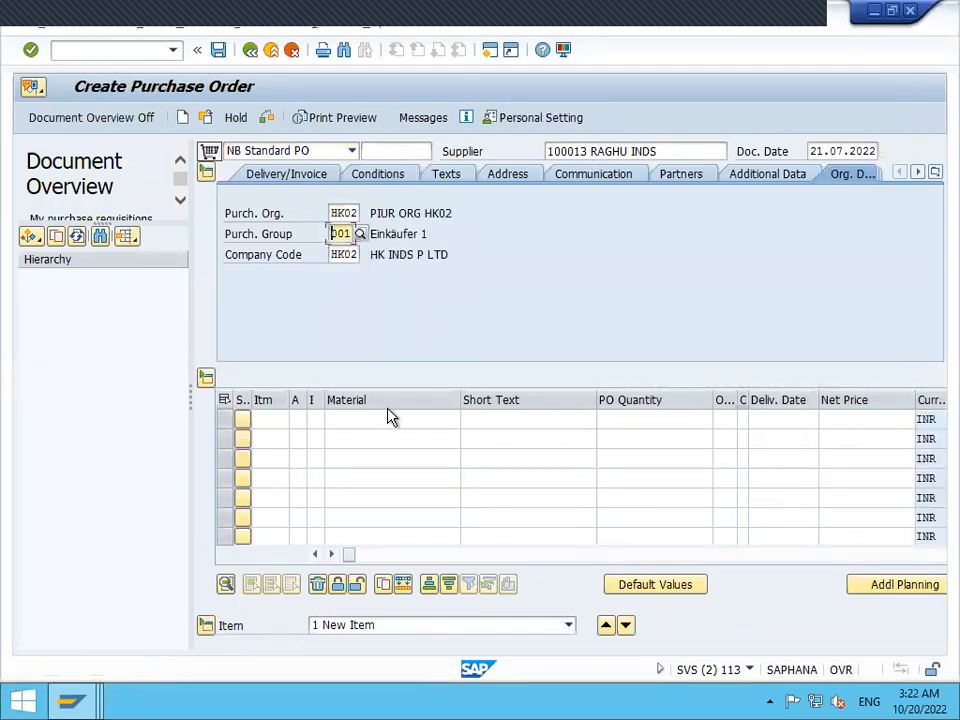
click(390, 418)
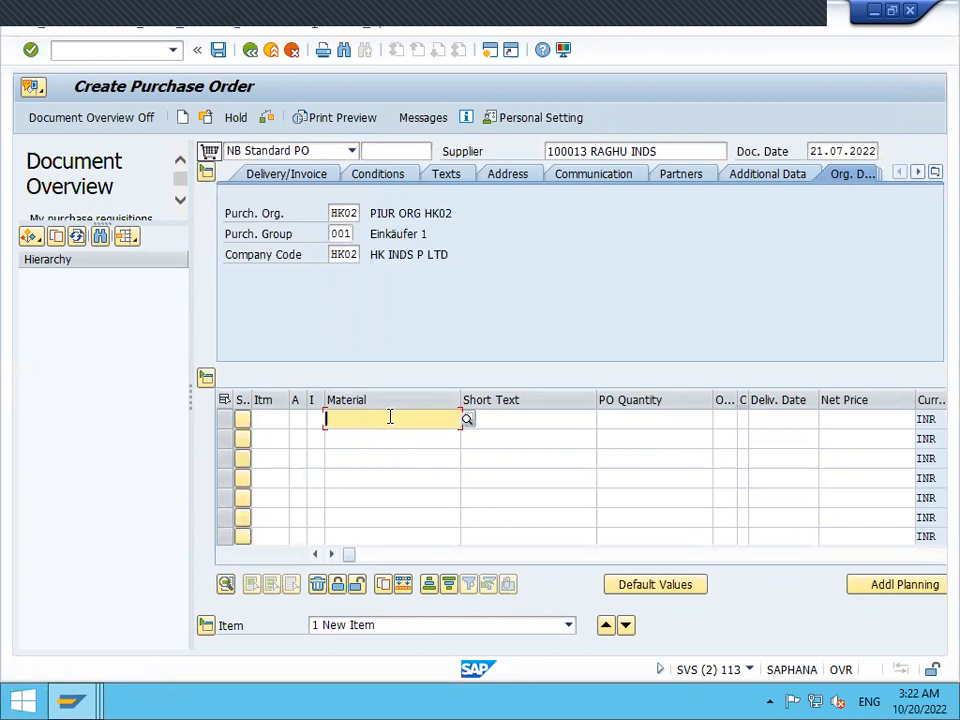
text(459)
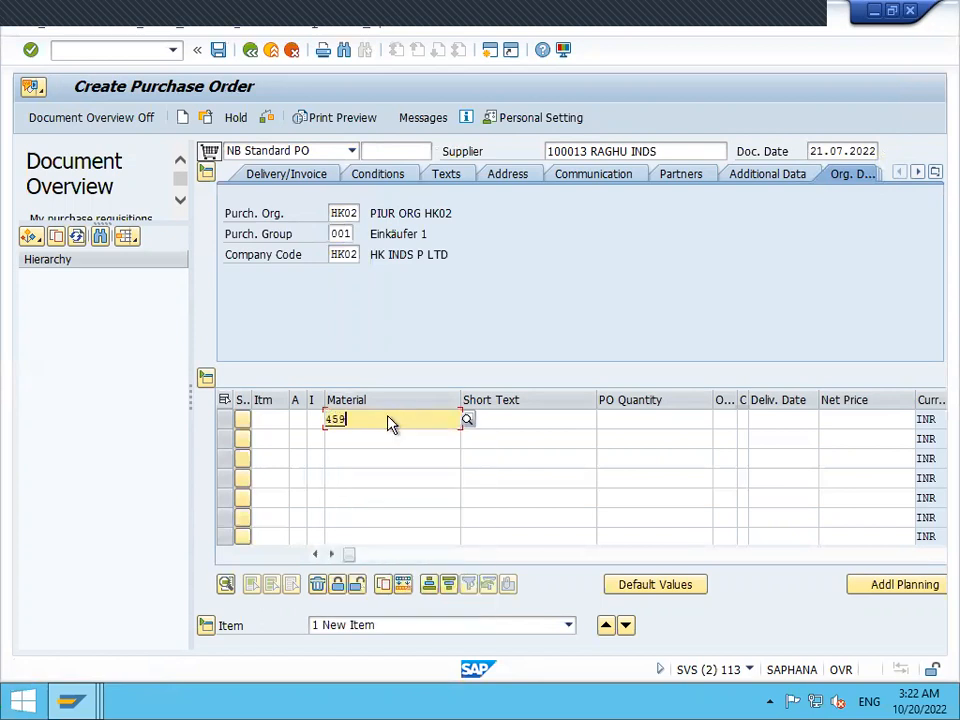
key(Enter)
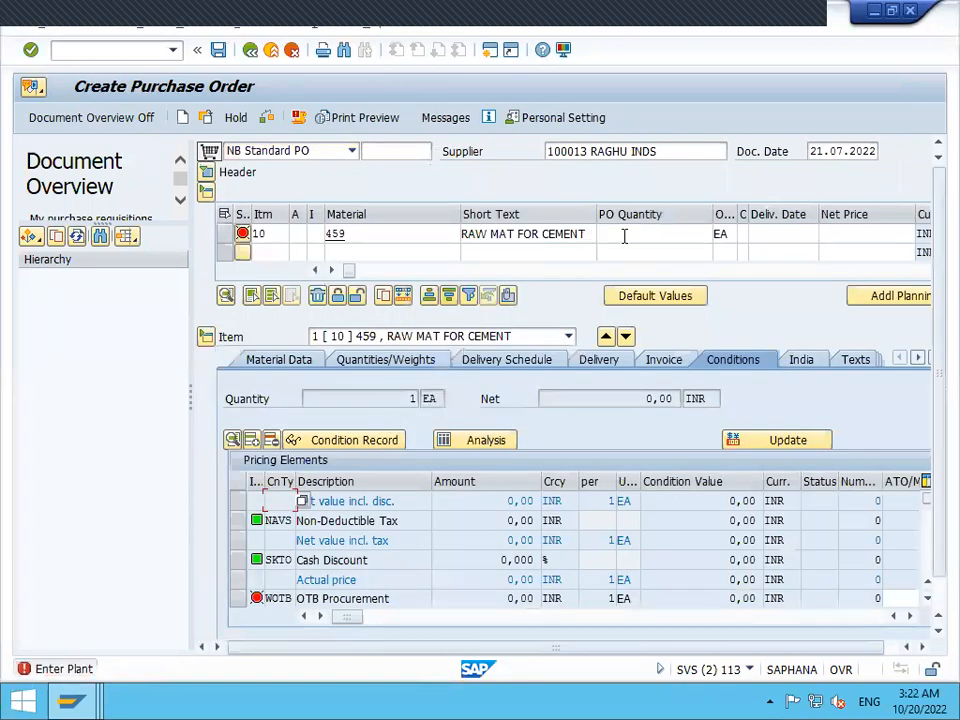
Give item 10 quantity 10 and attempt a net price of 225
text(10)
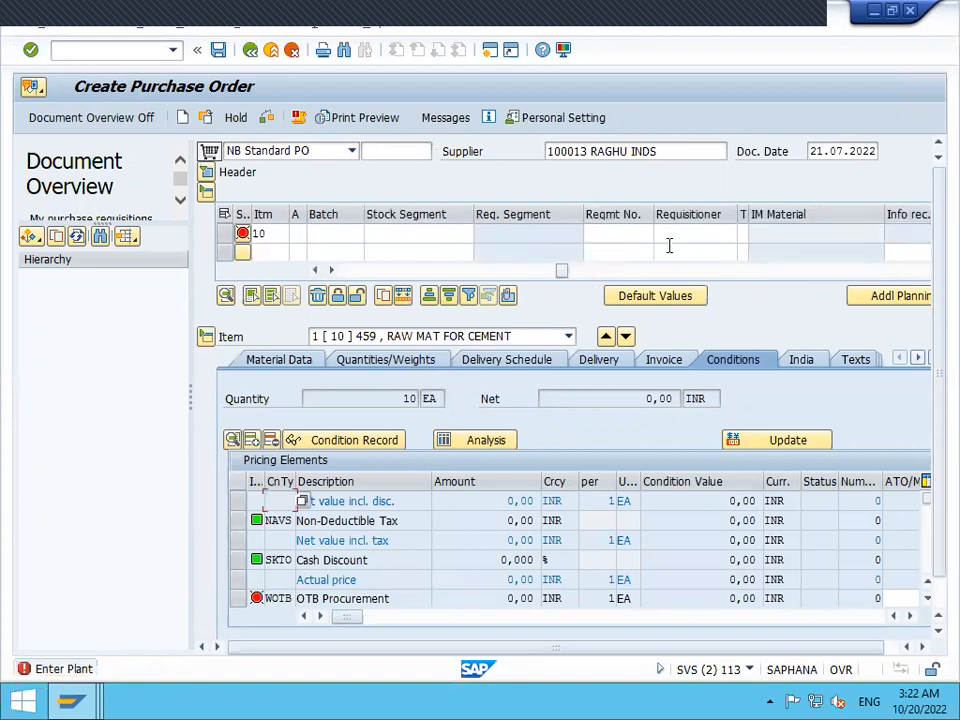
mouse_move(508, 281)
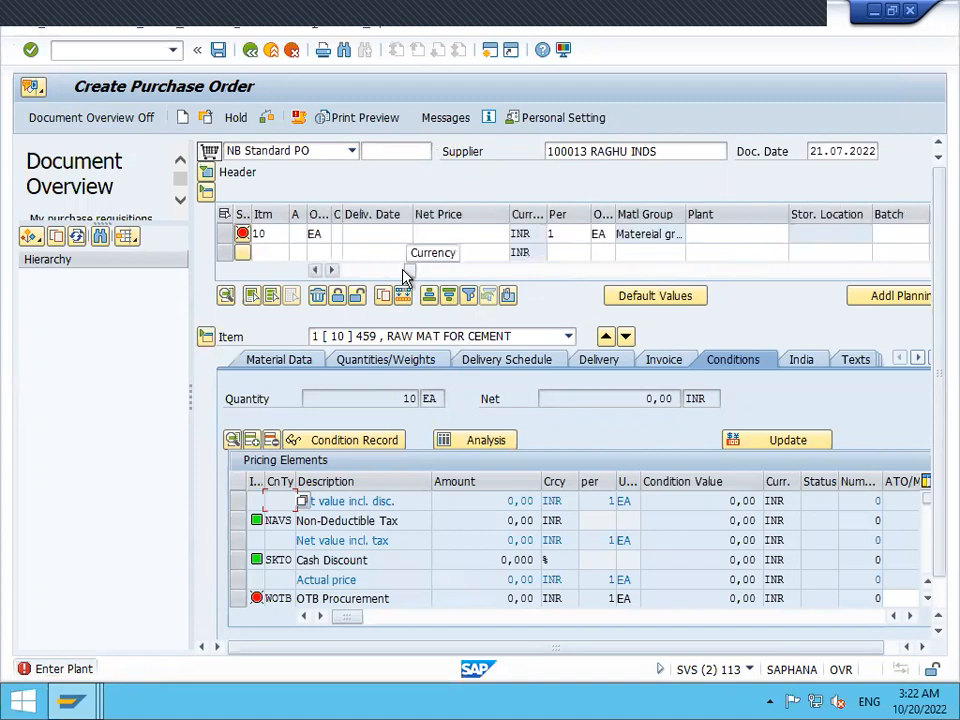
click(735, 233)
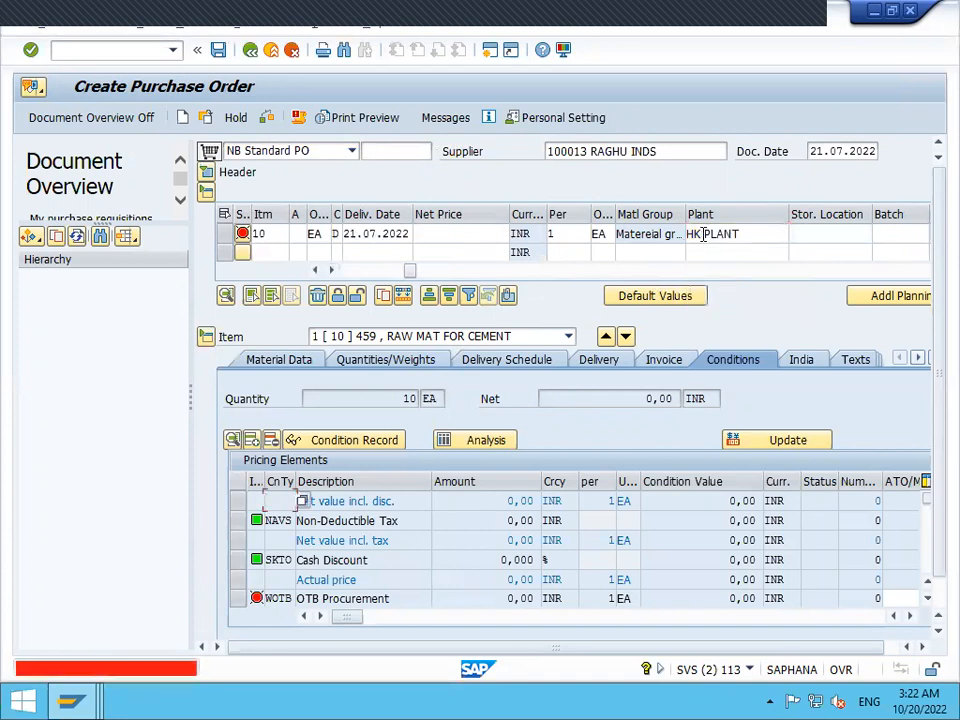
click(460, 233)
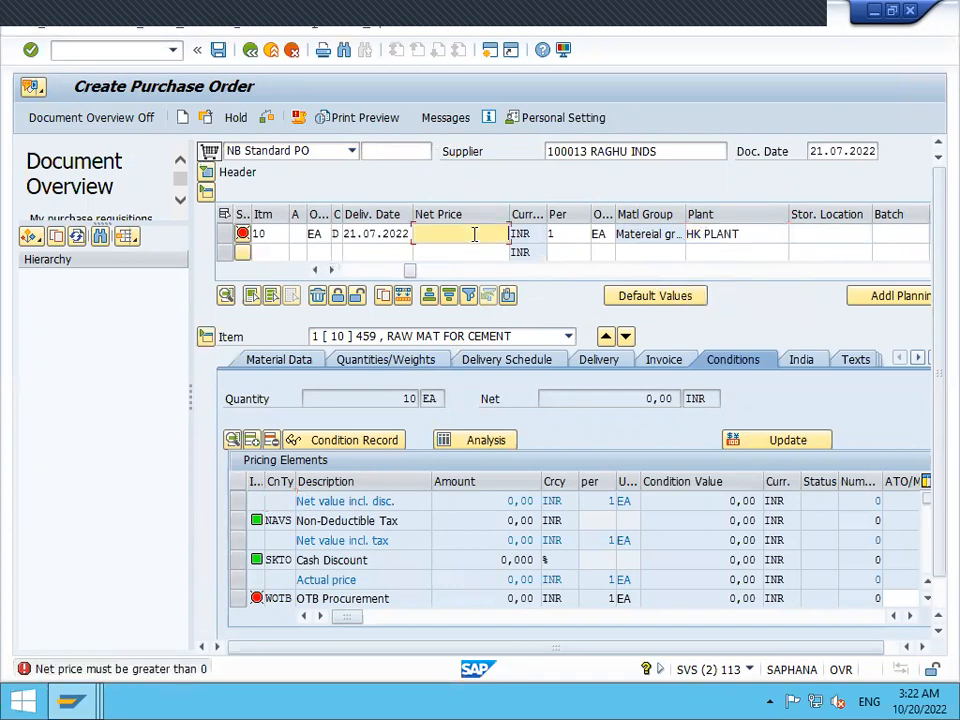
text(225)
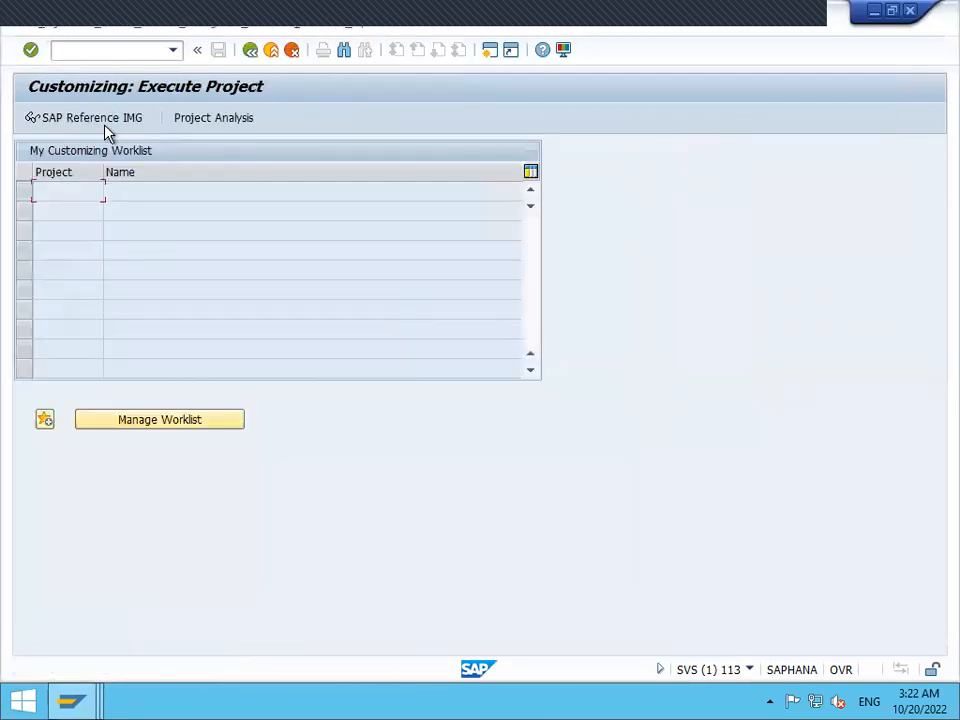
In the IMG, expand Materials Management down to Purchasing > Conditions
click(84, 117)
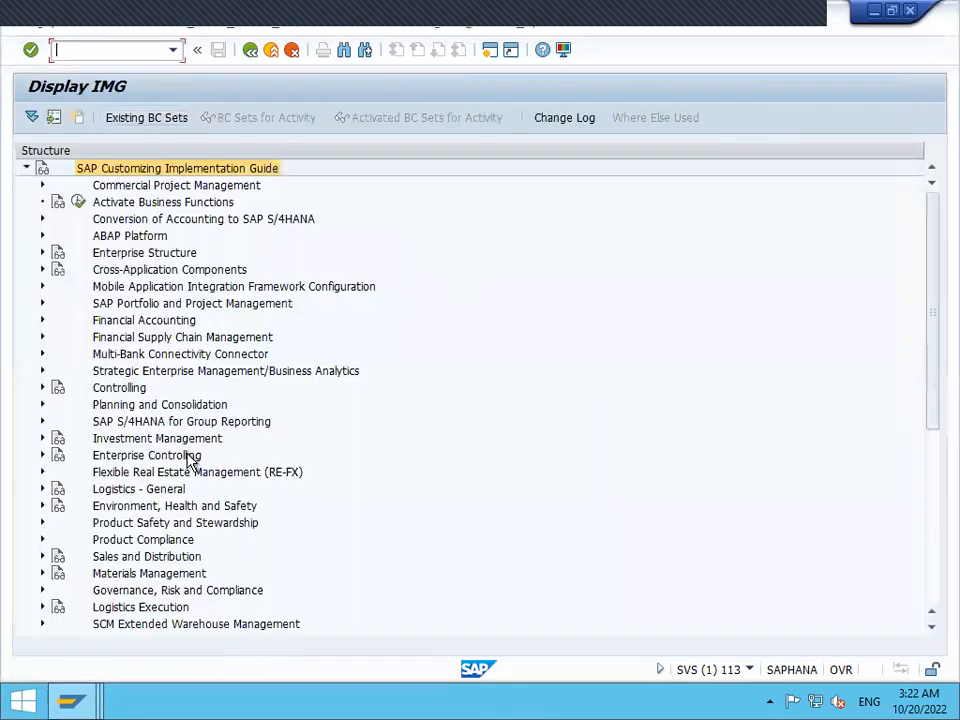
mouse_move(130, 578)
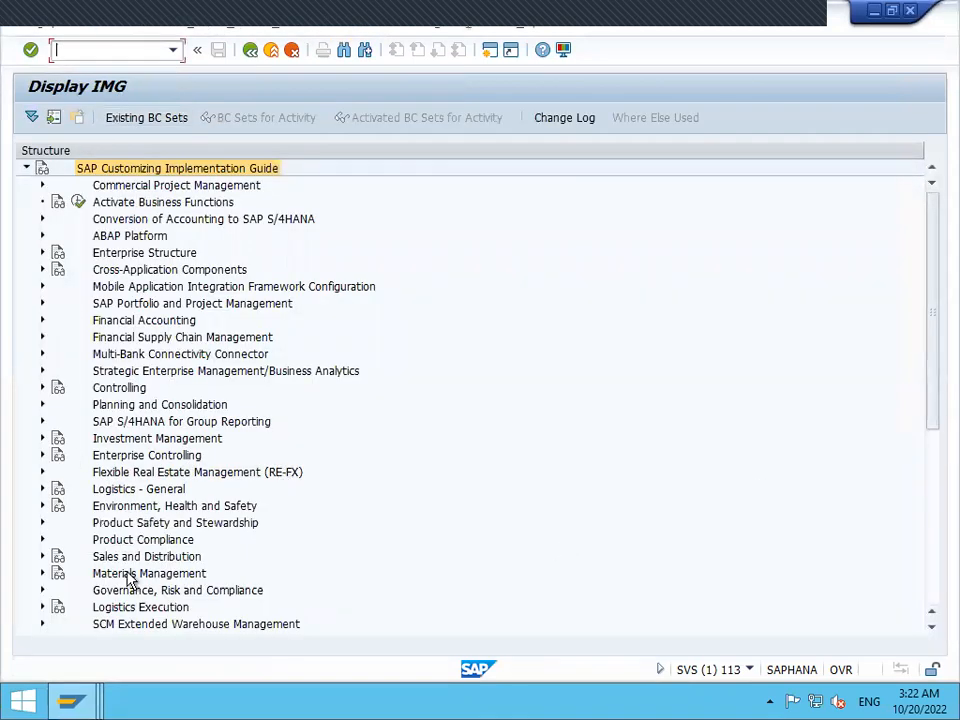
click(42, 573)
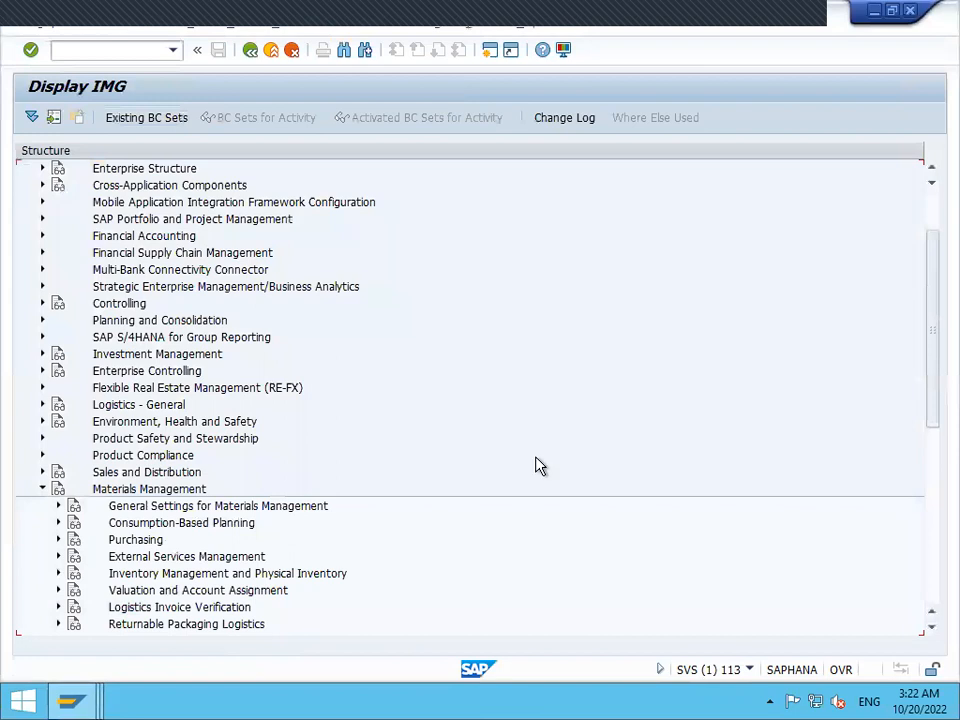
scroll(down, 3)
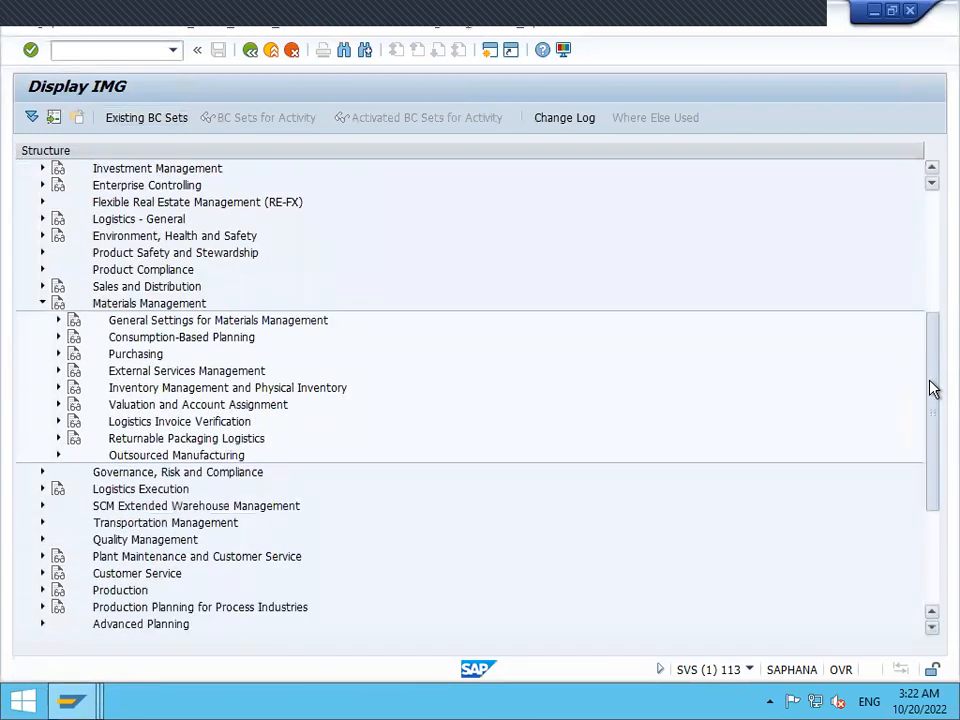
scroll(down, 3)
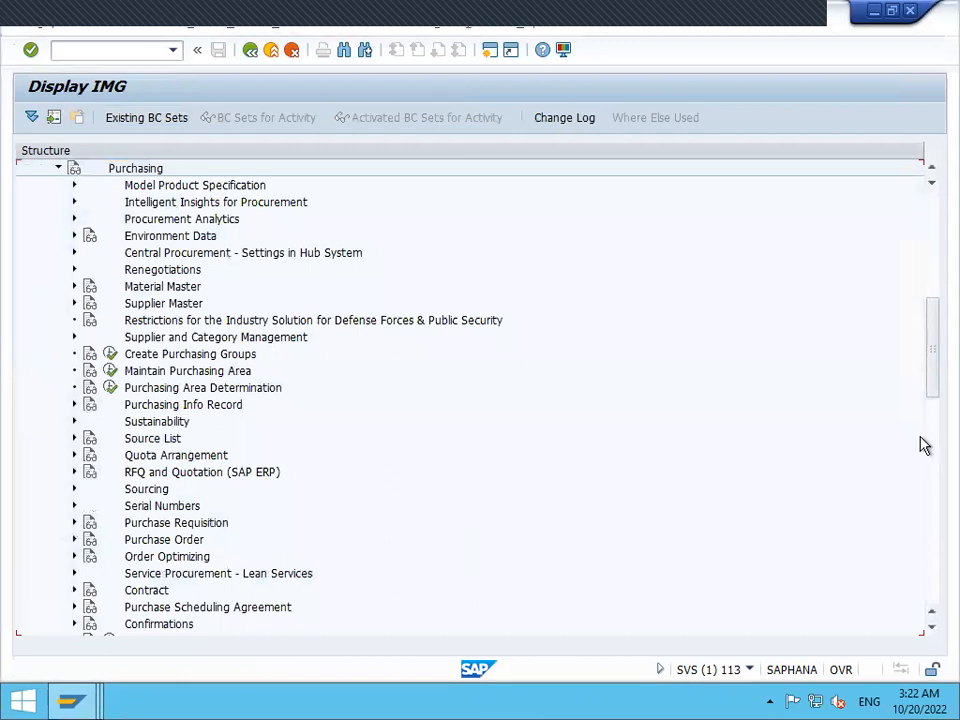
scroll(down, 3)
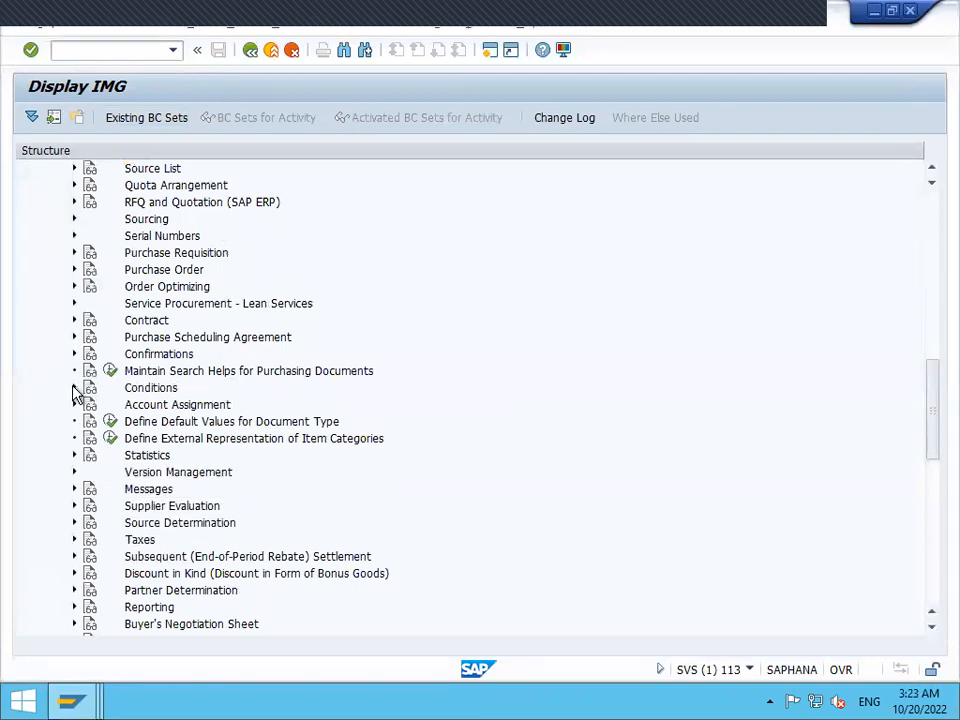
click(75, 387)
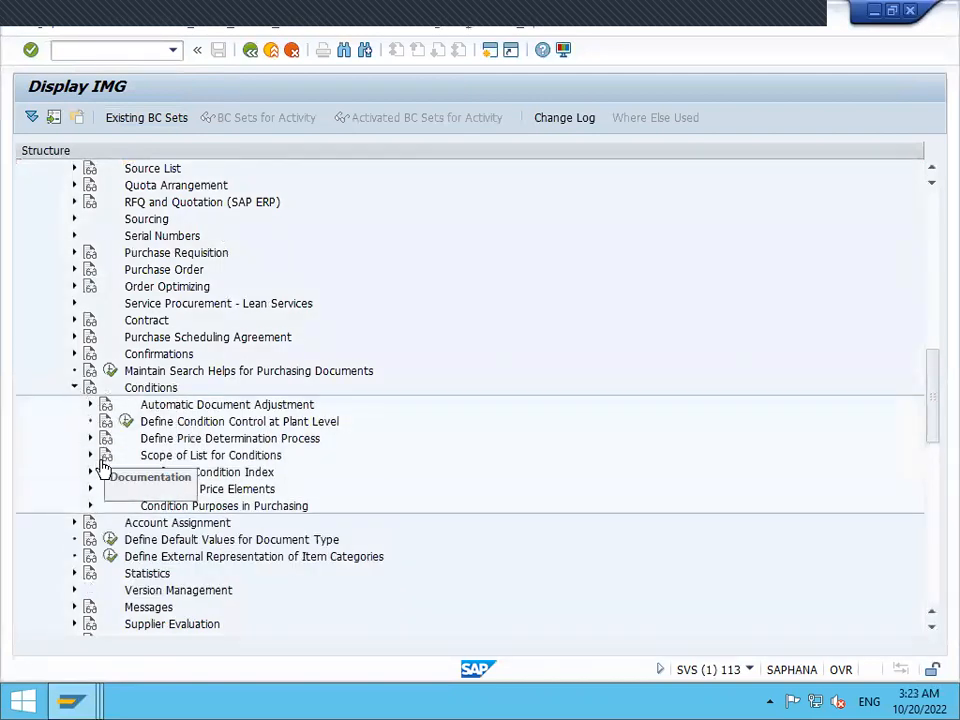
mouse_move(243, 444)
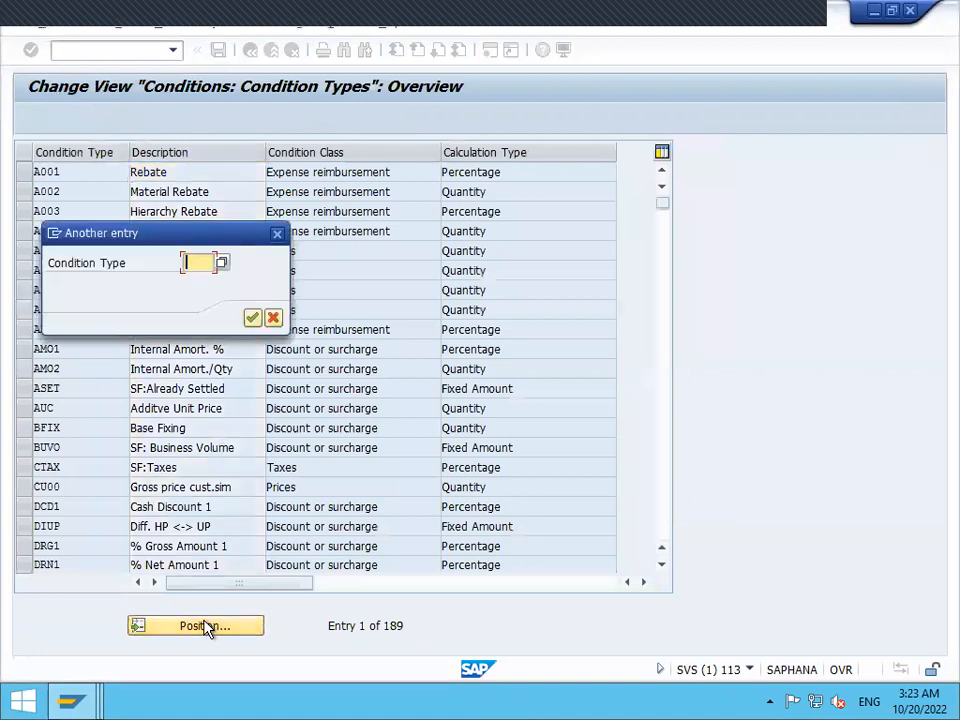
Locate condition type PBXX, set its access sequence to A700, and save
text(PBXX)
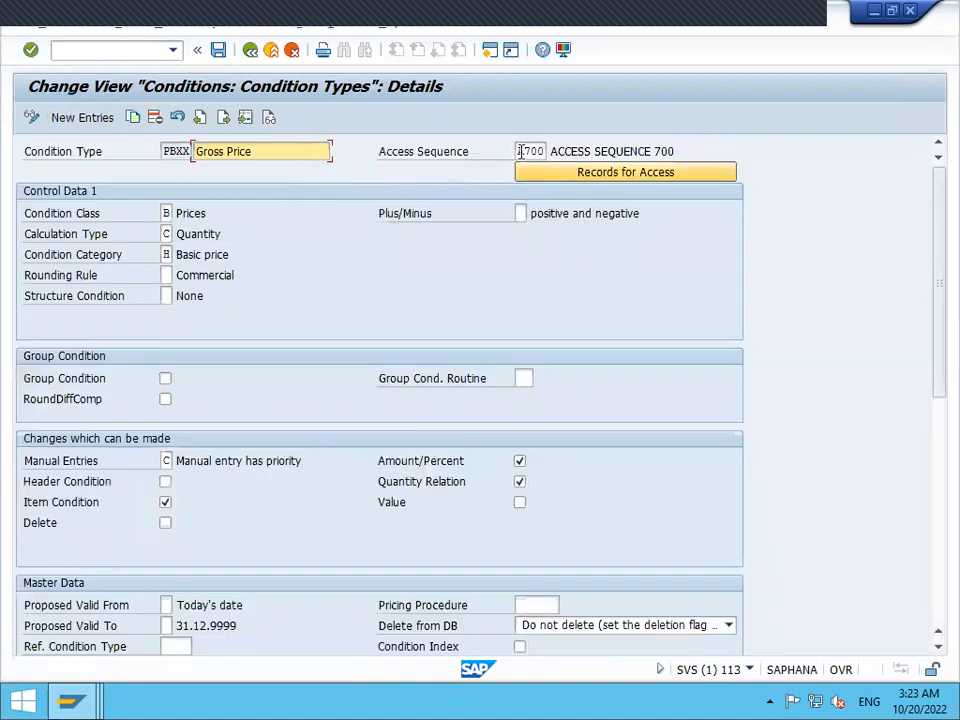
click(530, 151)
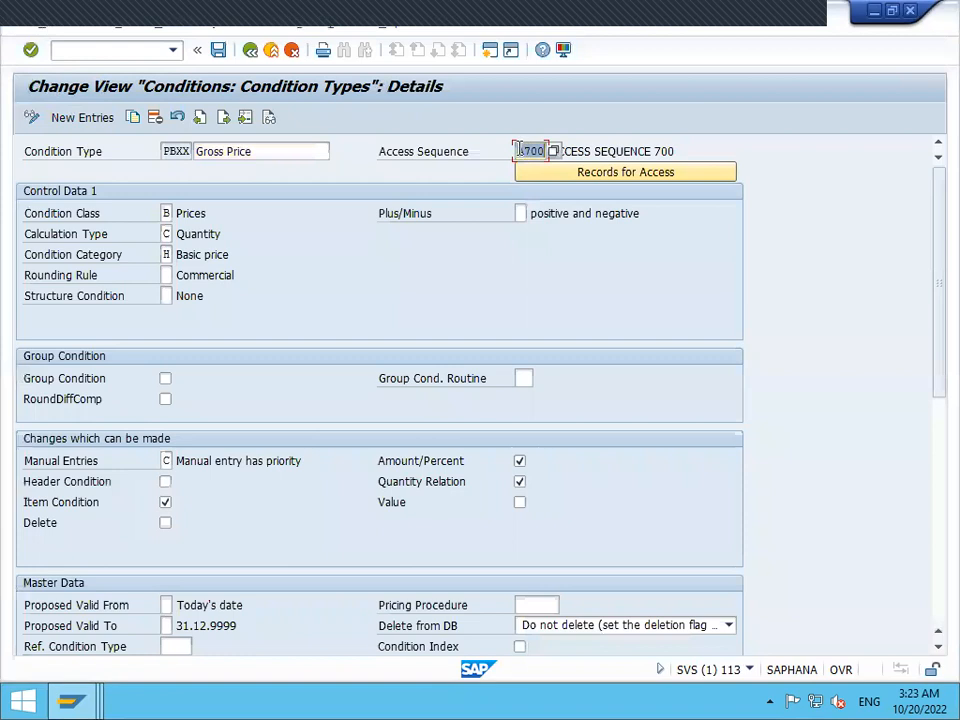
text(A700)
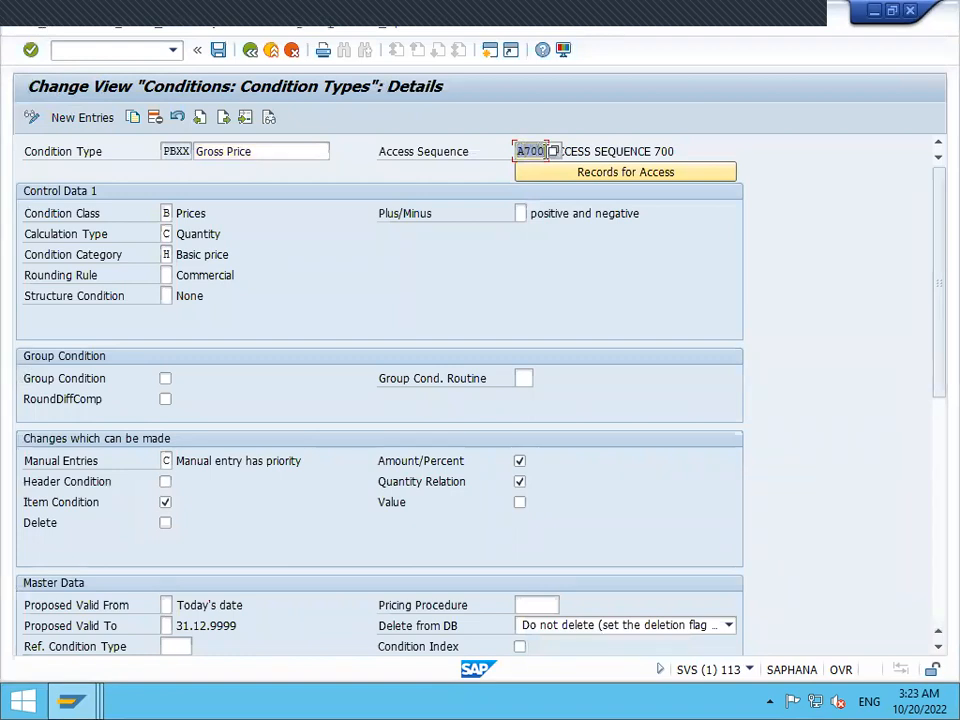
click(530, 151)
text(ME21N)
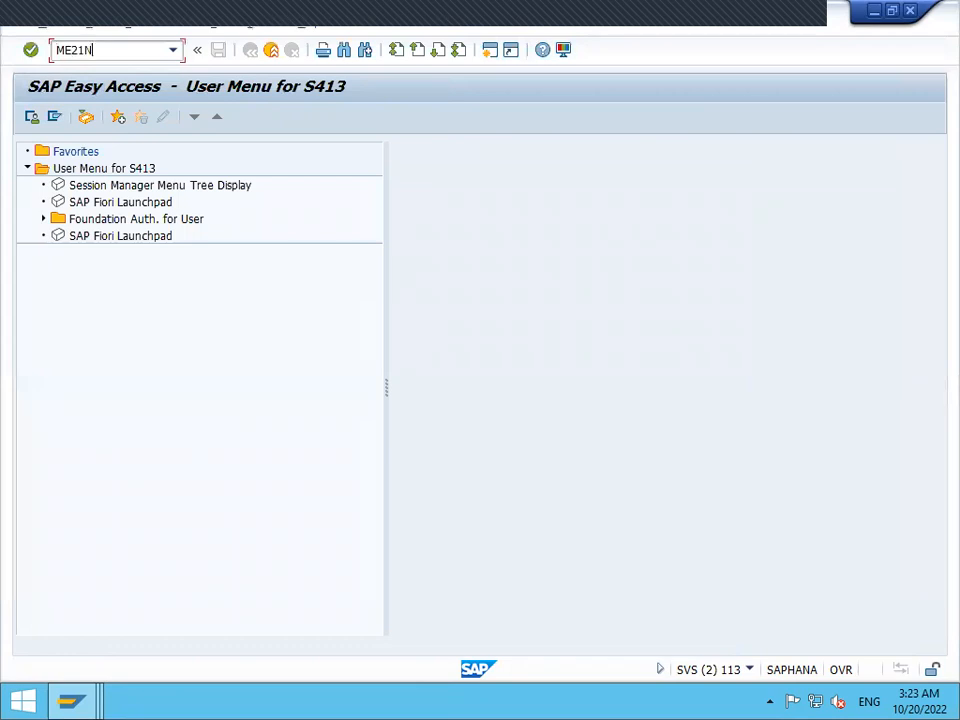
Start the new purchase order with supplier 100013 and purchasing group 001
key(Enter)
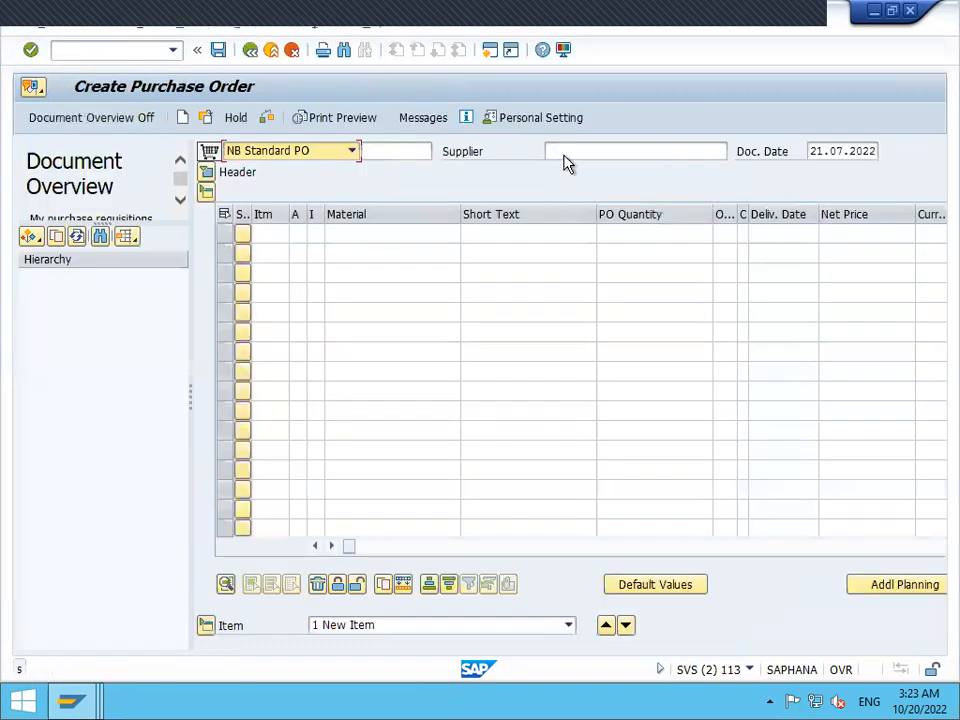
text(100013 RAGHU INDS)
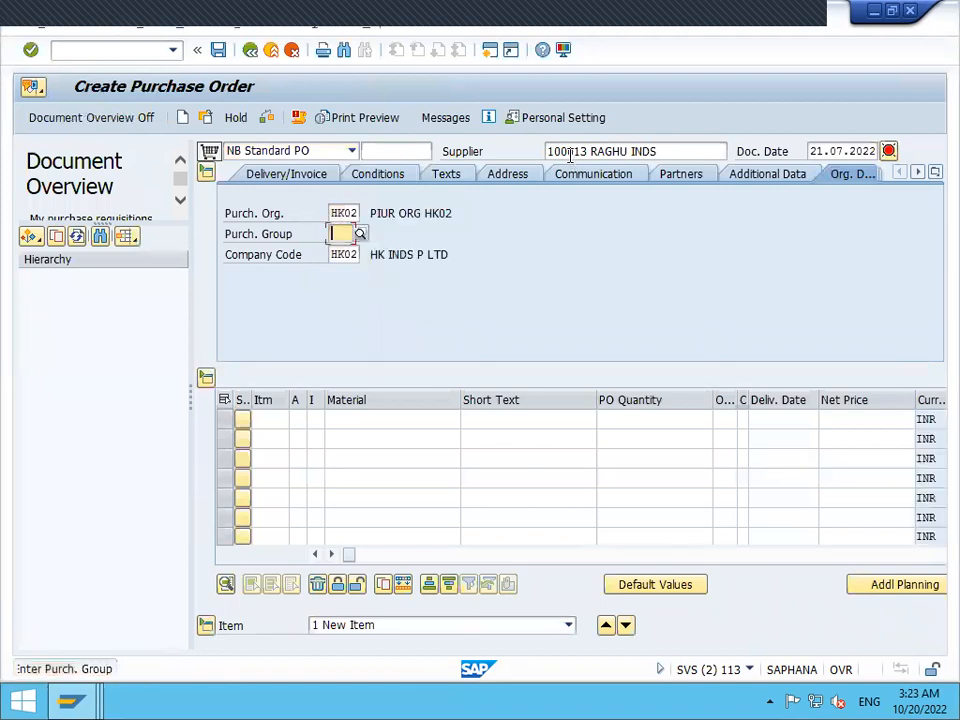
text(001)
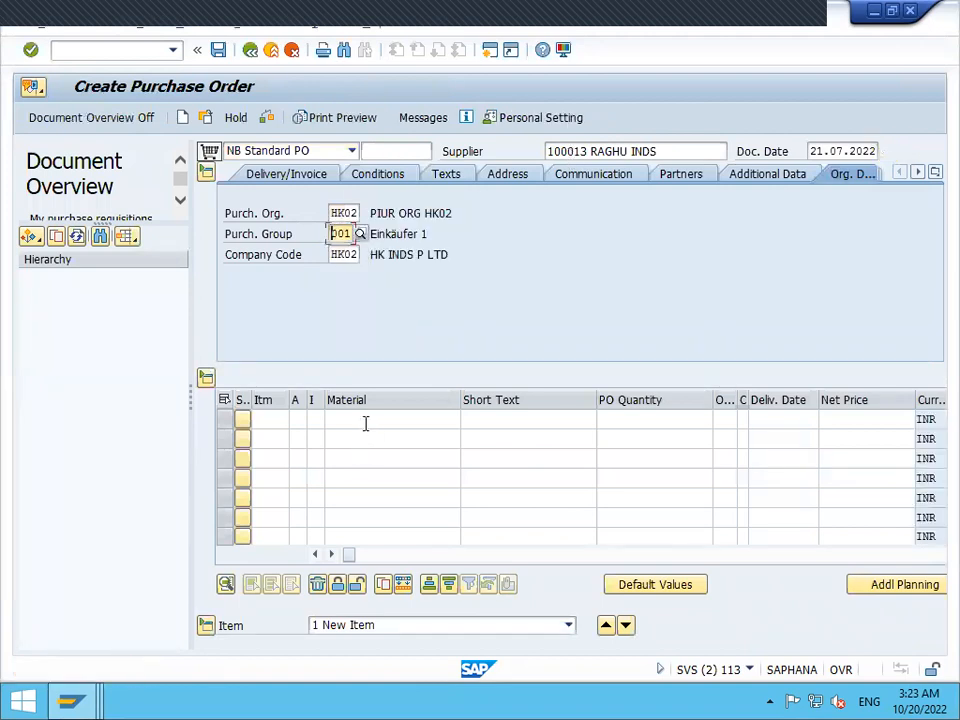
Add material 459 with quantity 10, net price 1.100,00 and plant HK PLANT
text(459)
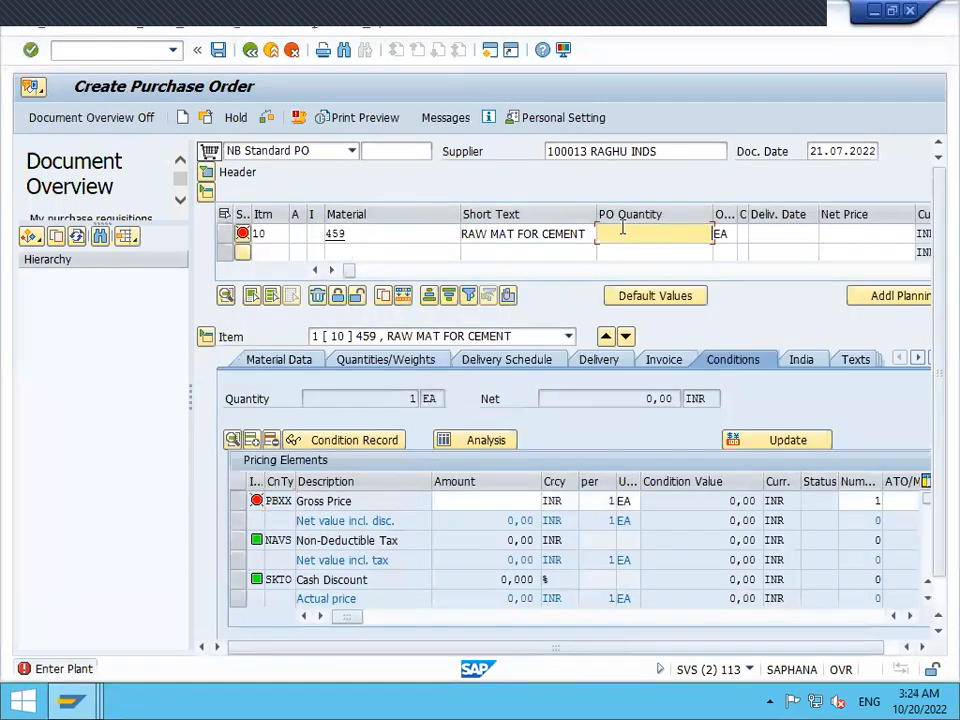
text(10)
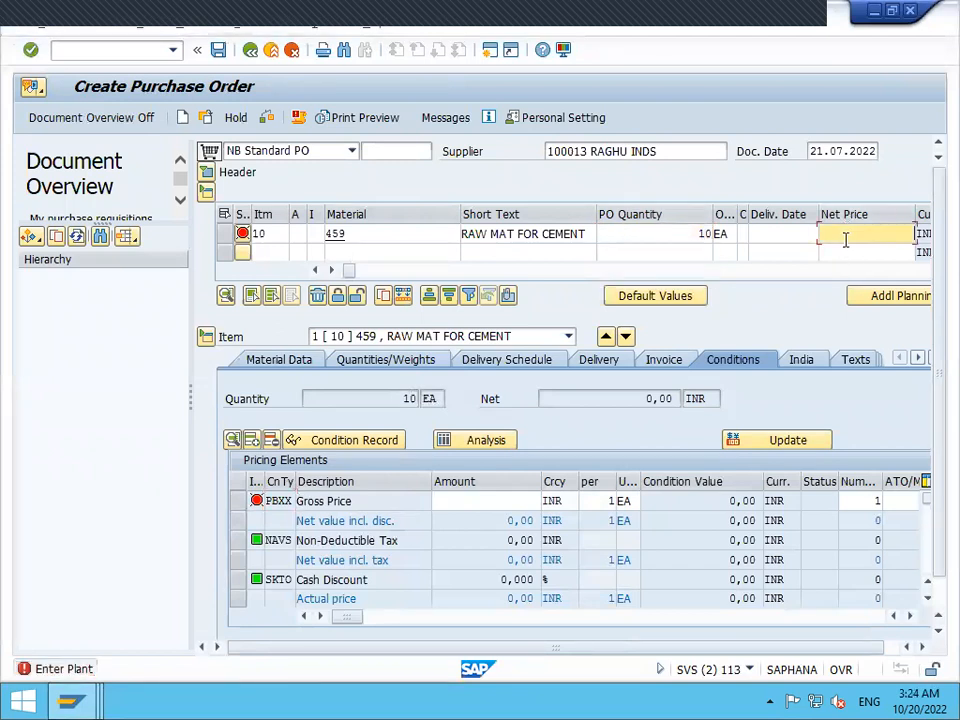
text(1.100,00)
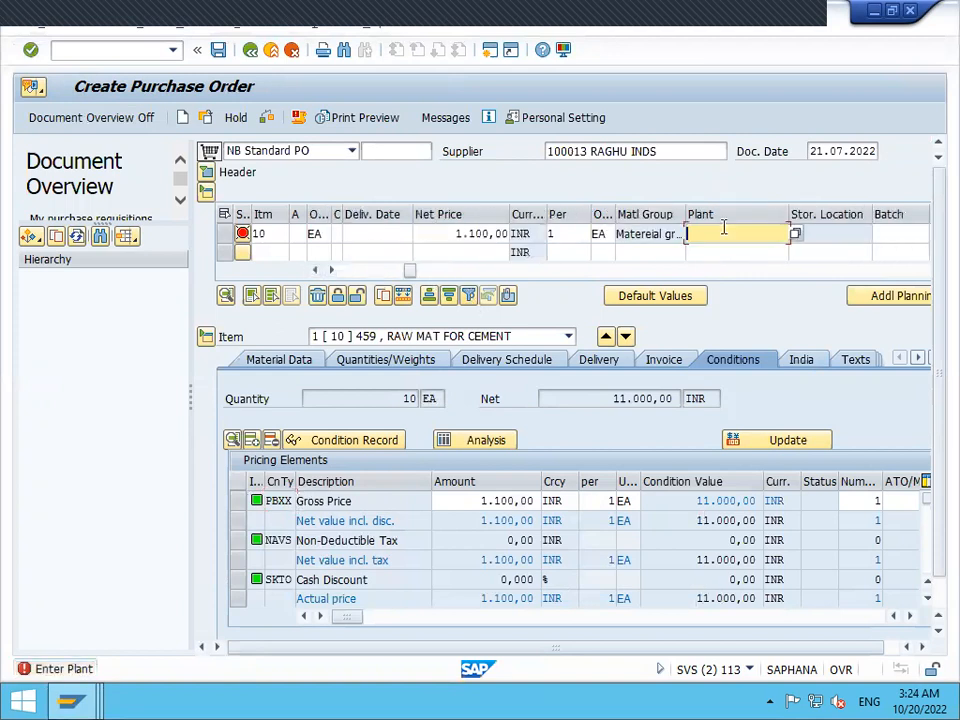
text(HK PLANT)
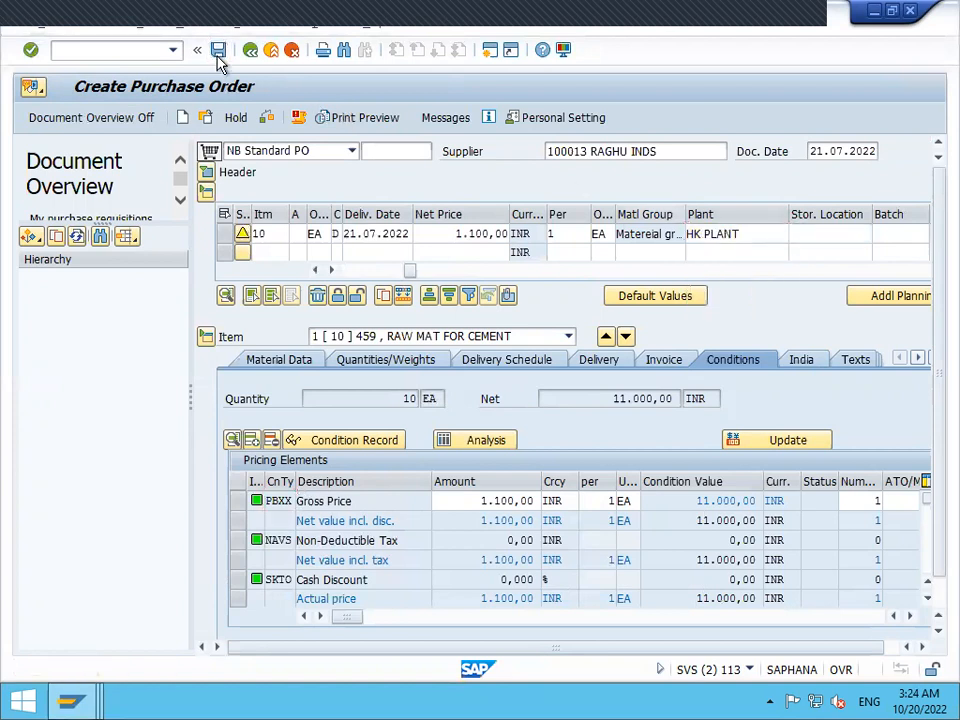
click(218, 50)
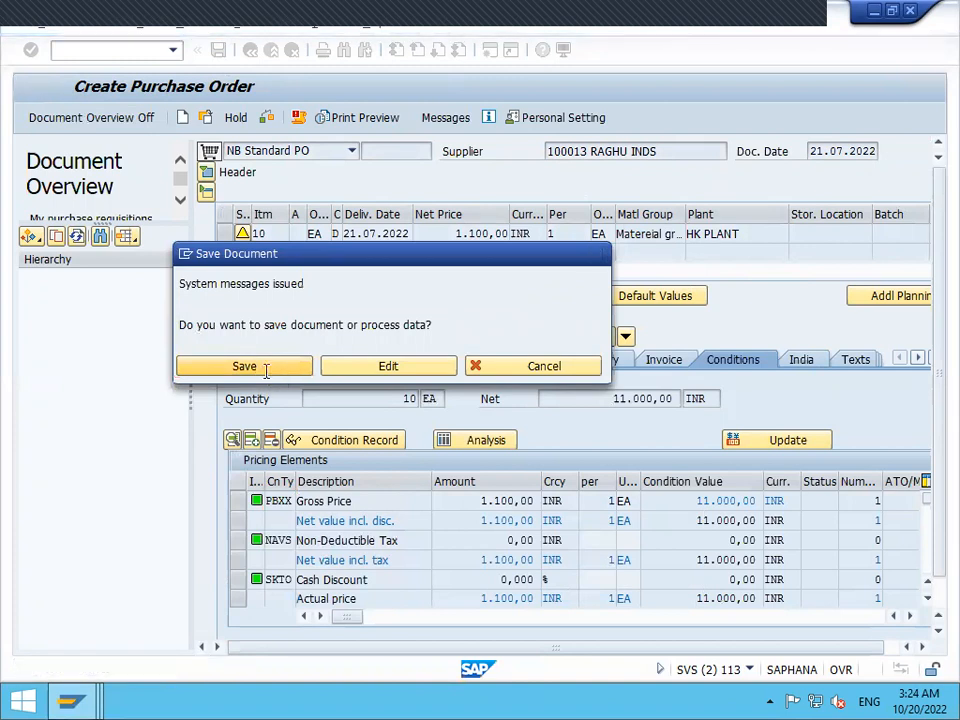
click(243, 366)
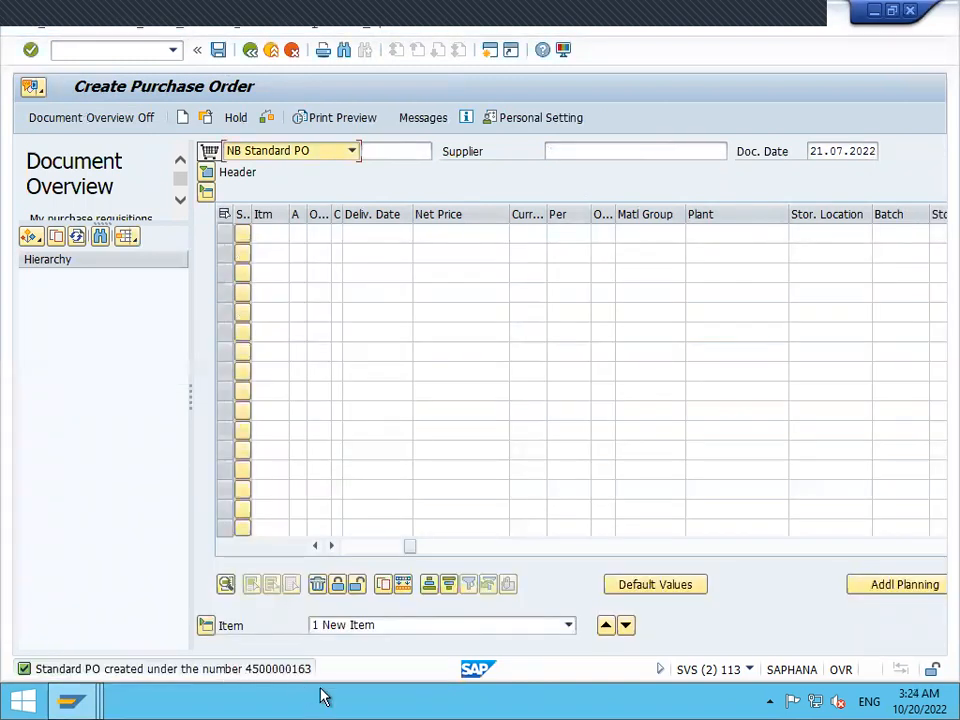
mouse_move(290, 680)
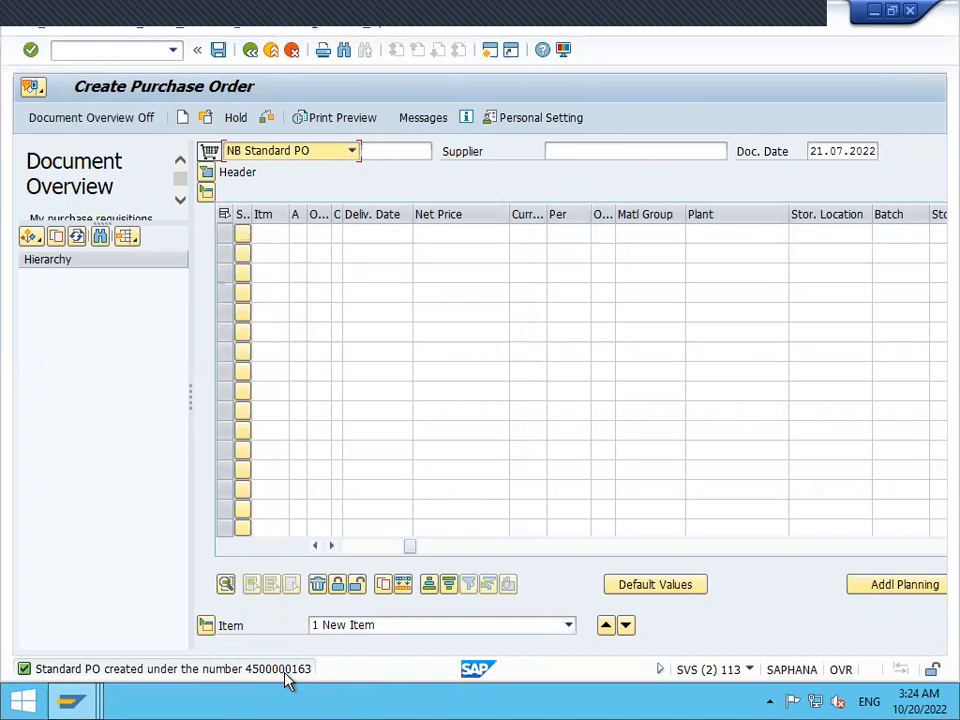
mouse_move(648, 205)
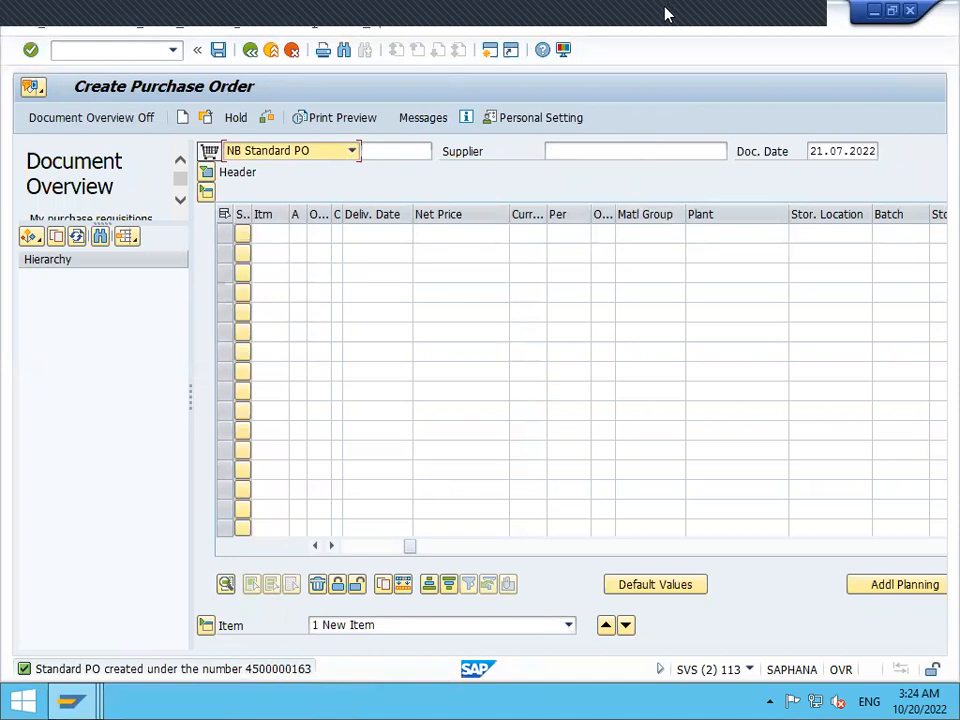
click(694, 700)
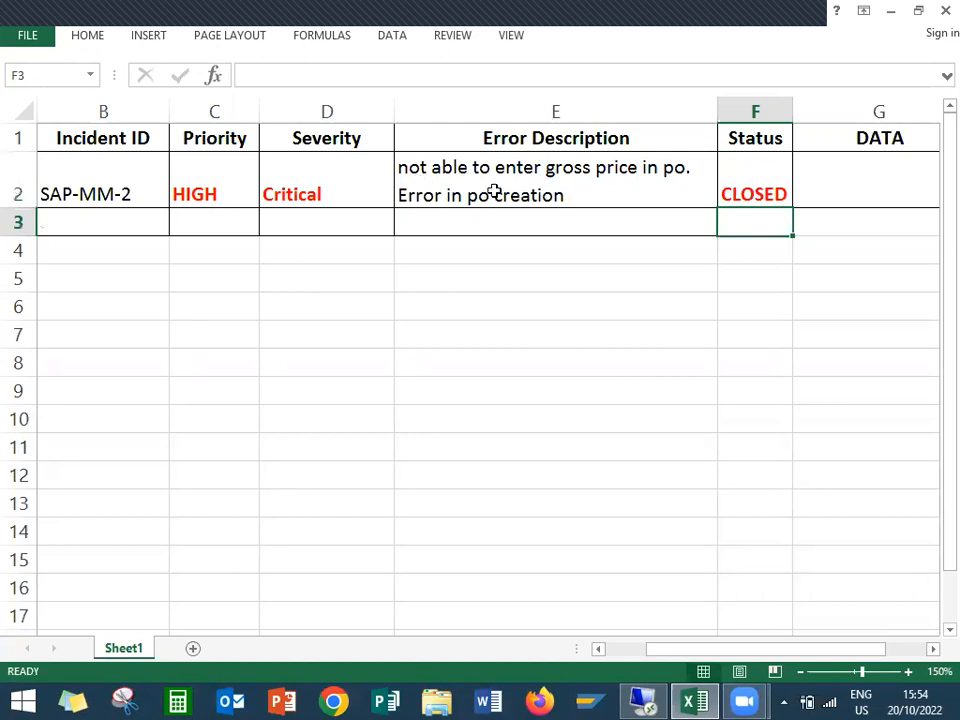
mouse_move(507, 181)
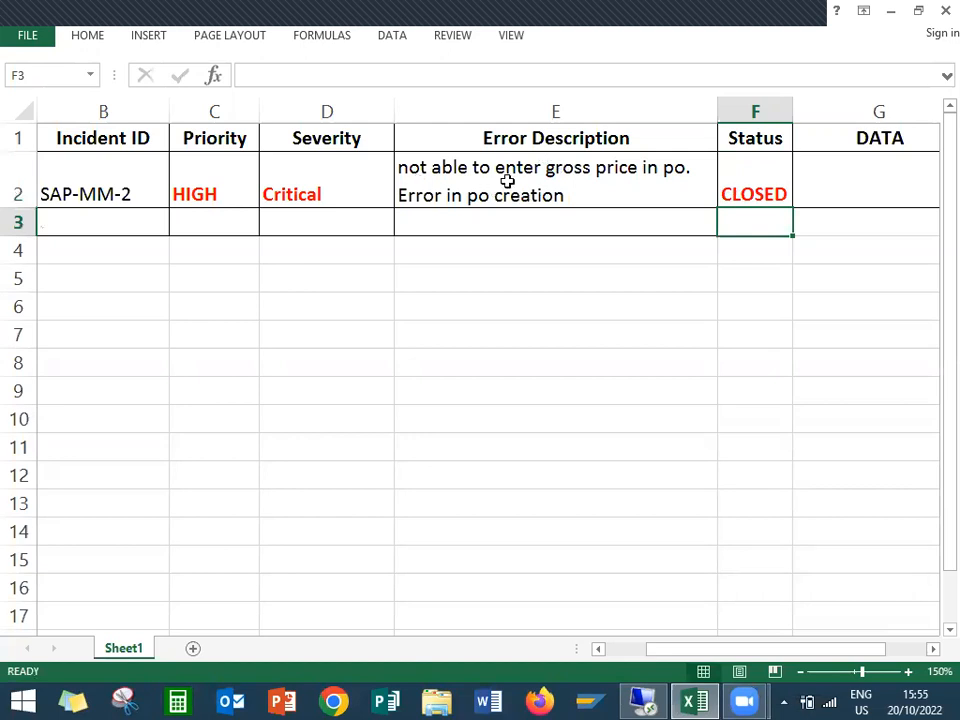